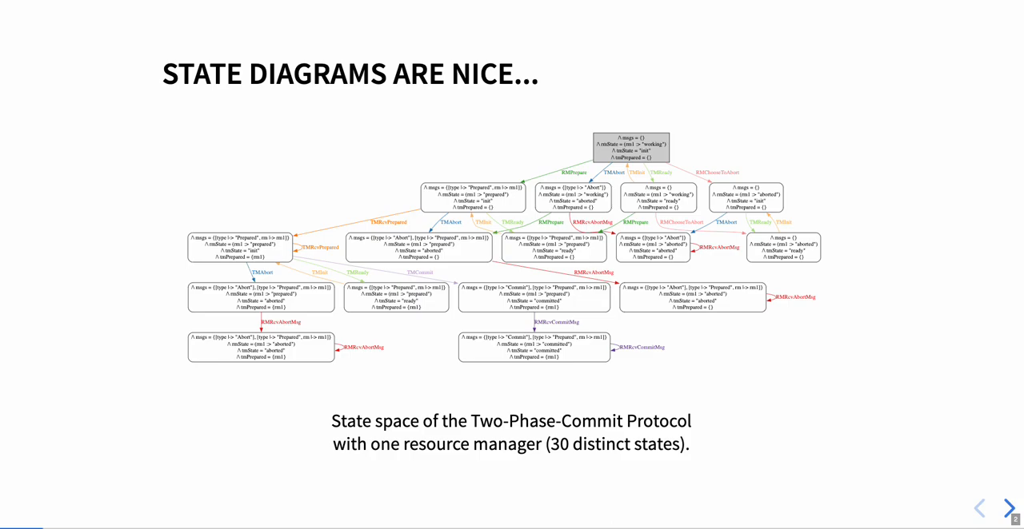
Step: Advance through the state-explosion slide to the 'What can we do about it?' slide
{"action": "left_click", "coordinate": [1008, 508]}
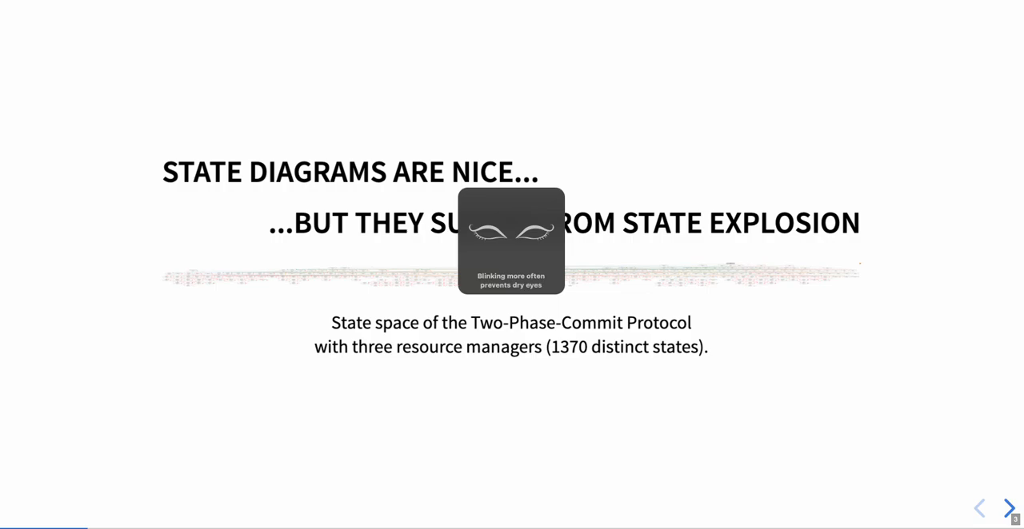
{"action": "left_click", "coordinate": [1006, 507]}
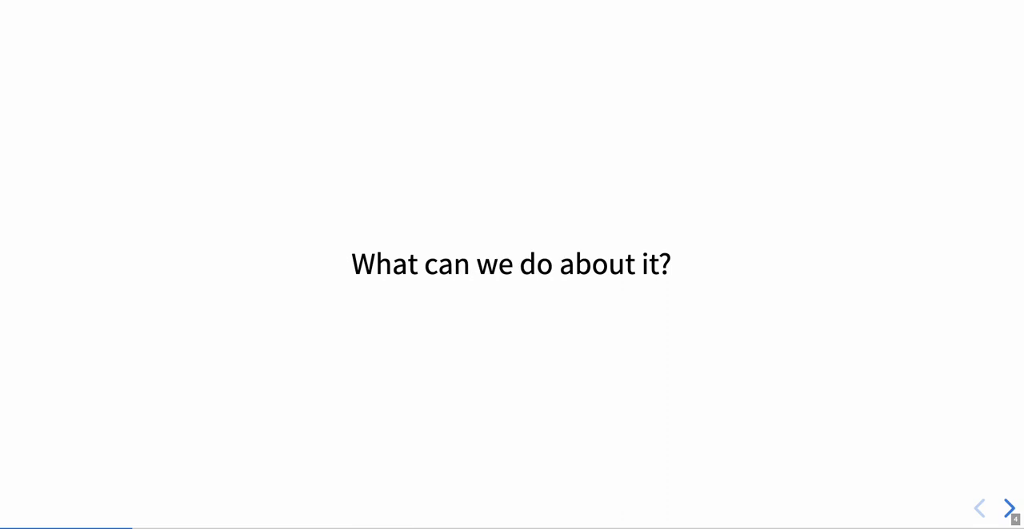
Step: Advance three slides, past TLA+'s niche, to 'Who are the actors in a TLA+ spec?'
{"action": "left_click", "coordinate": [1008, 509]}
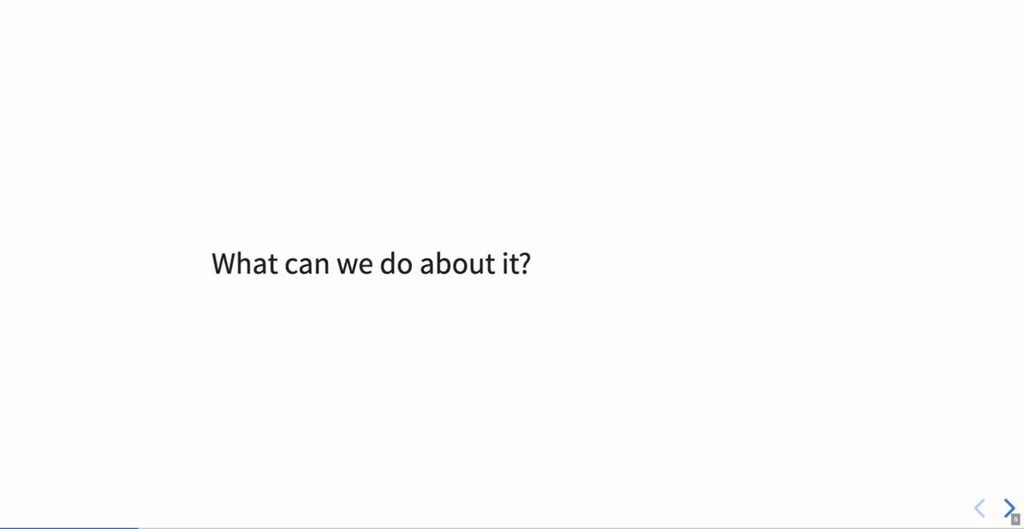
{"action": "left_click", "coordinate": [1007, 509]}
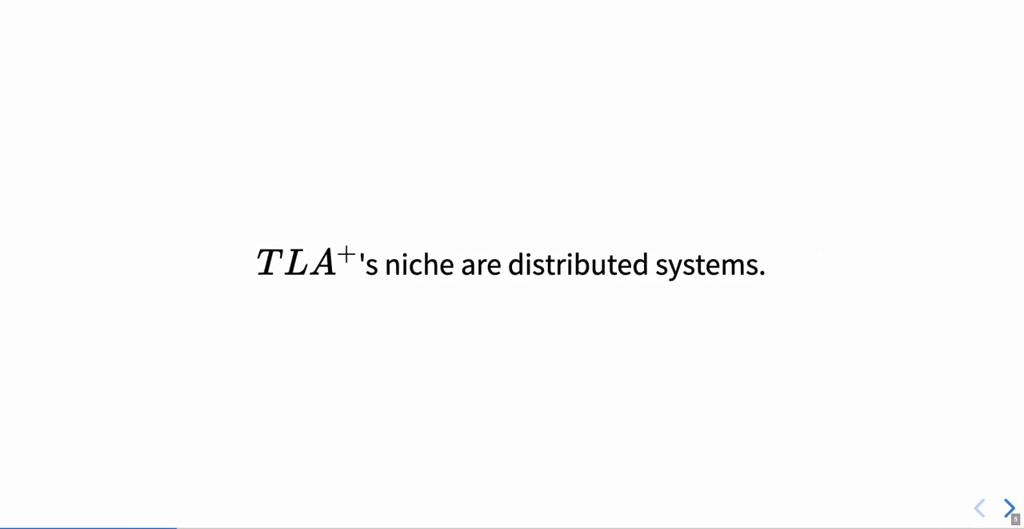
{"action": "left_click", "coordinate": [1008, 506]}
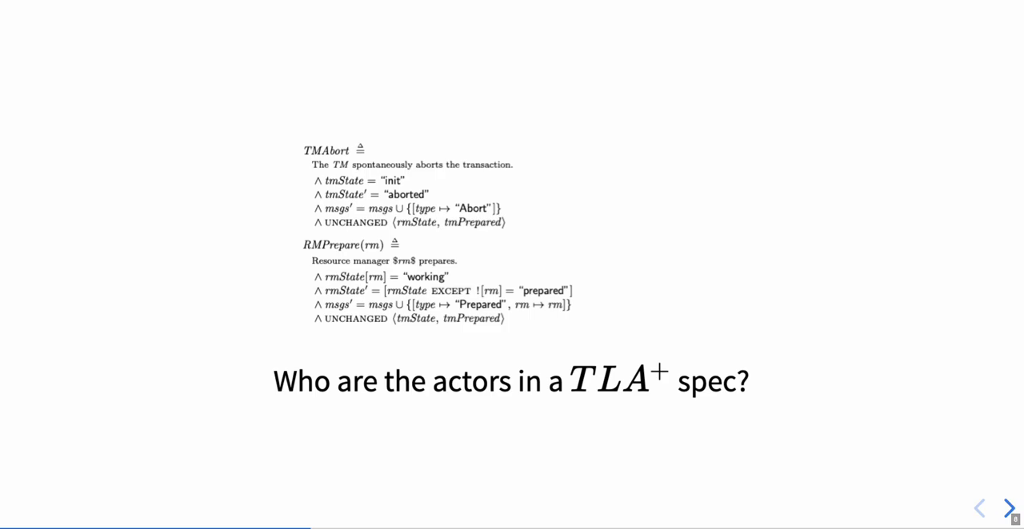
Step: Advance to slide 14, 'TO THIS', with separate TM and RM 1–3 diagrams
{"action": "left_click", "coordinate": [1008, 507]}
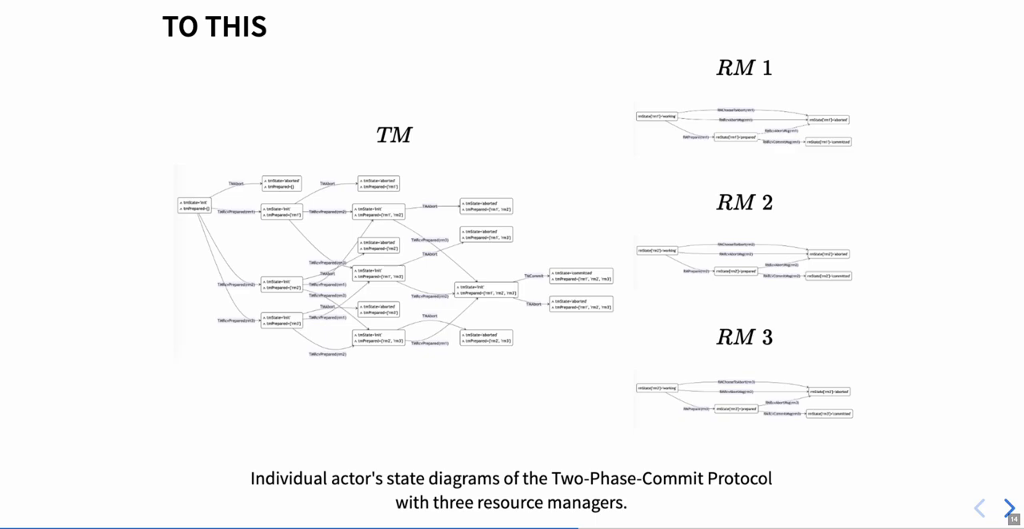
Step: Show the resource manager state diagram, then advance to slide 16, 'TM in detail'
{"action": "left_click", "coordinate": [1008, 507]}
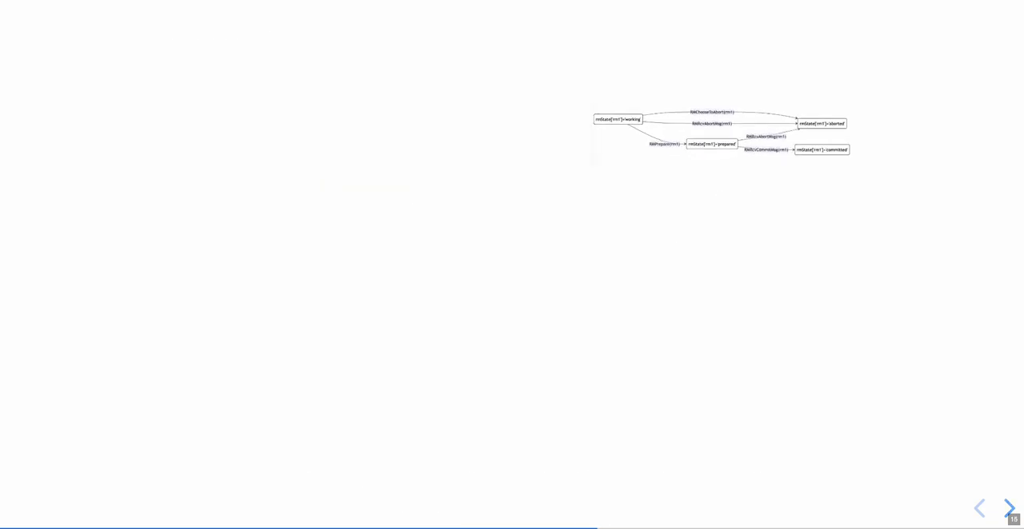
{"action": "left_click", "coordinate": [1008, 510]}
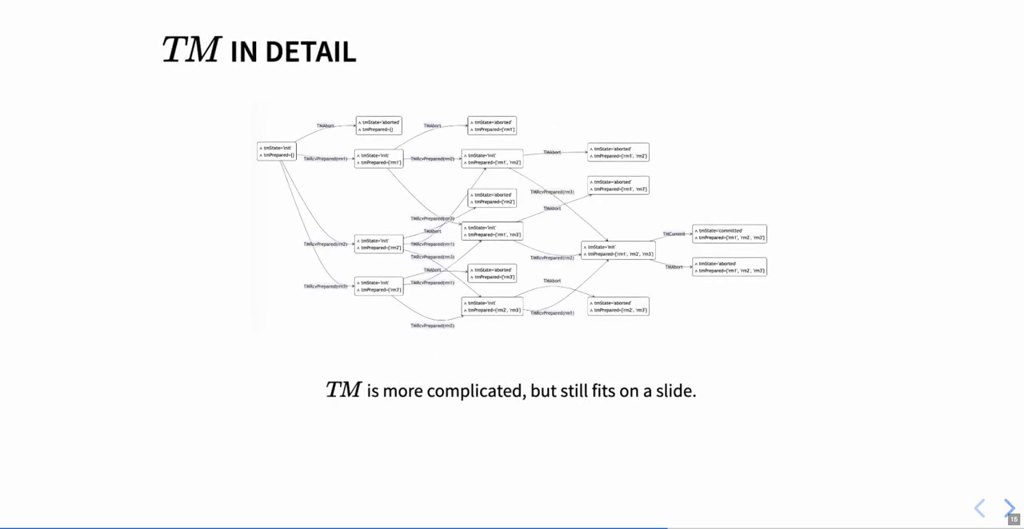
Step: Reveal the tmPrepared complexity and complex-spec bullets, then advance to 'TM, projected'
{"action": "left_click", "coordinate": [1006, 509]}
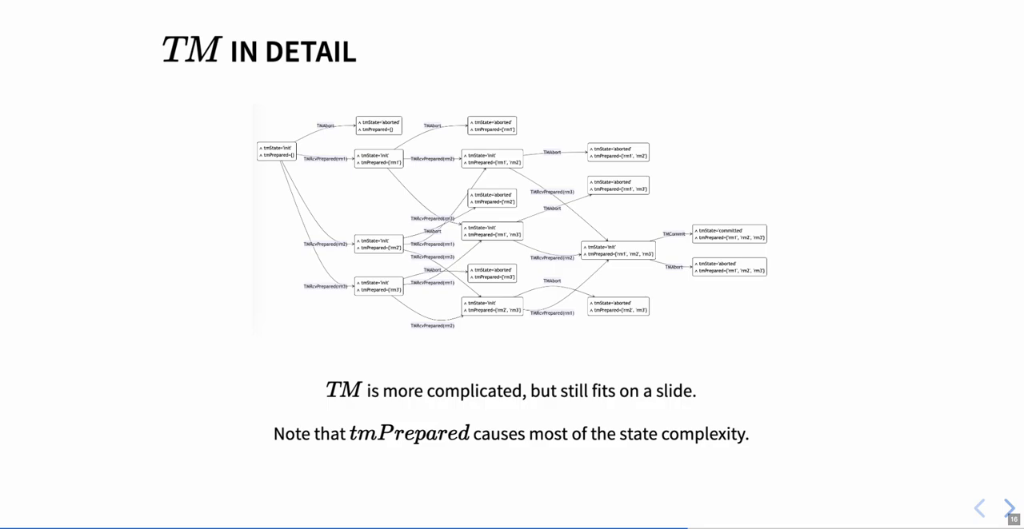
{"action": "left_click", "coordinate": [1004, 509]}
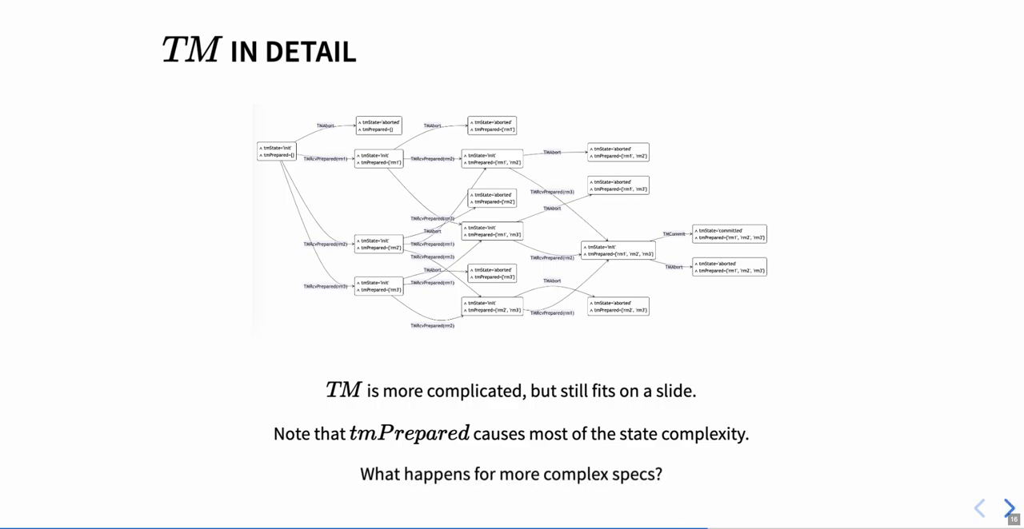
{"action": "left_click", "coordinate": [1005, 505]}
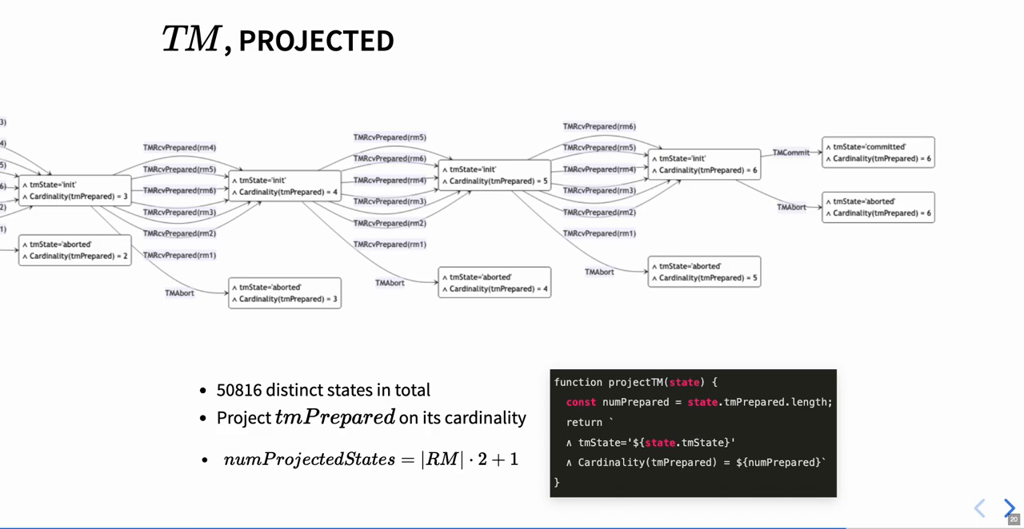
Step: Advance from slide 20 'TM, projected' to slide 21 'How does it work?'
{"action": "left_click", "coordinate": [1007, 508]}
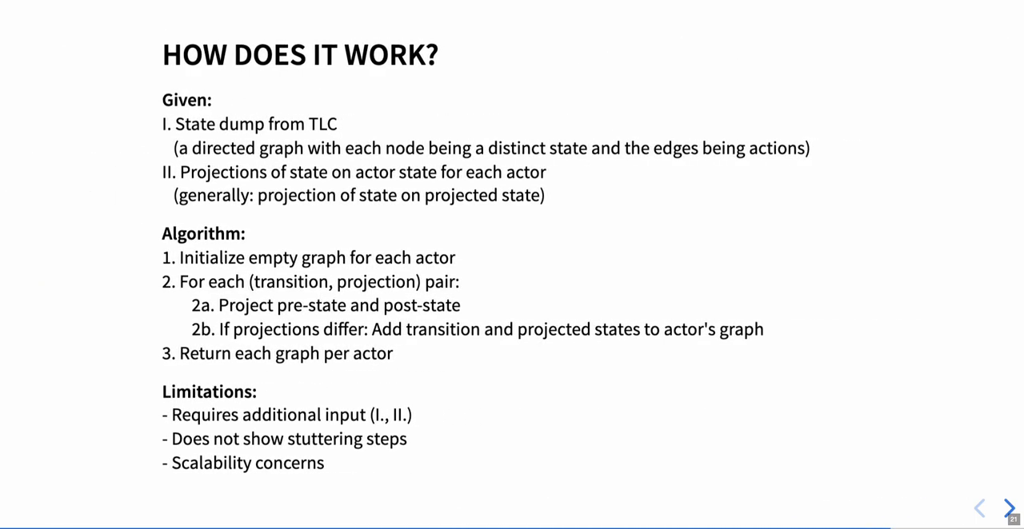